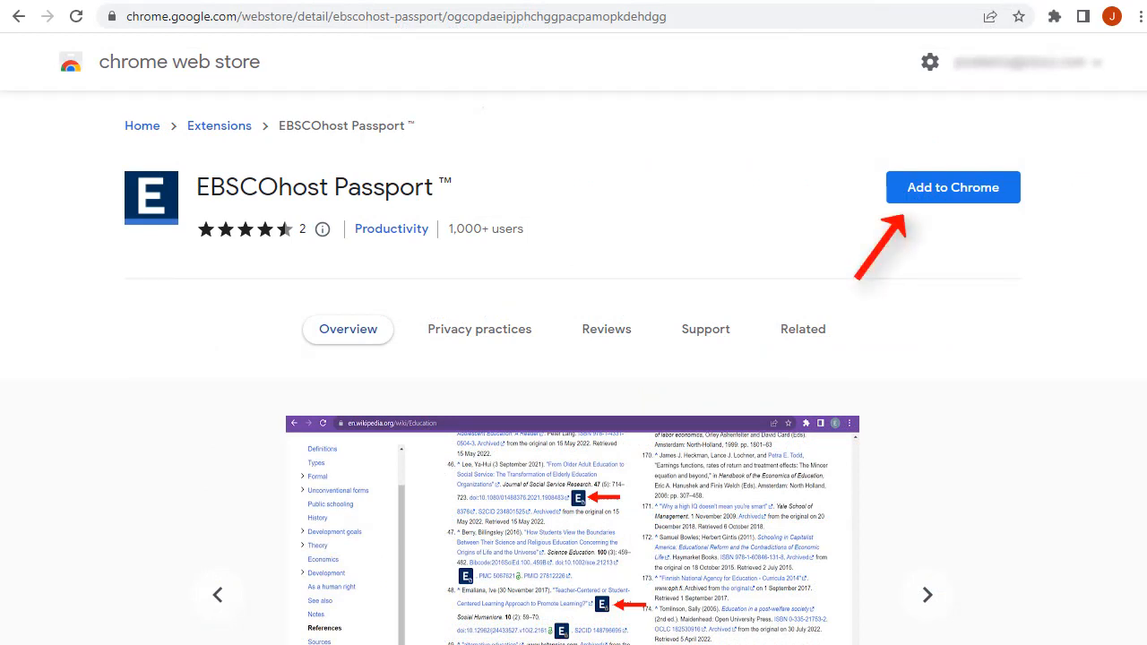
Step: Add the EBSCOhost Passport extension to Chrome from its Web Store page
left_click(951, 188)
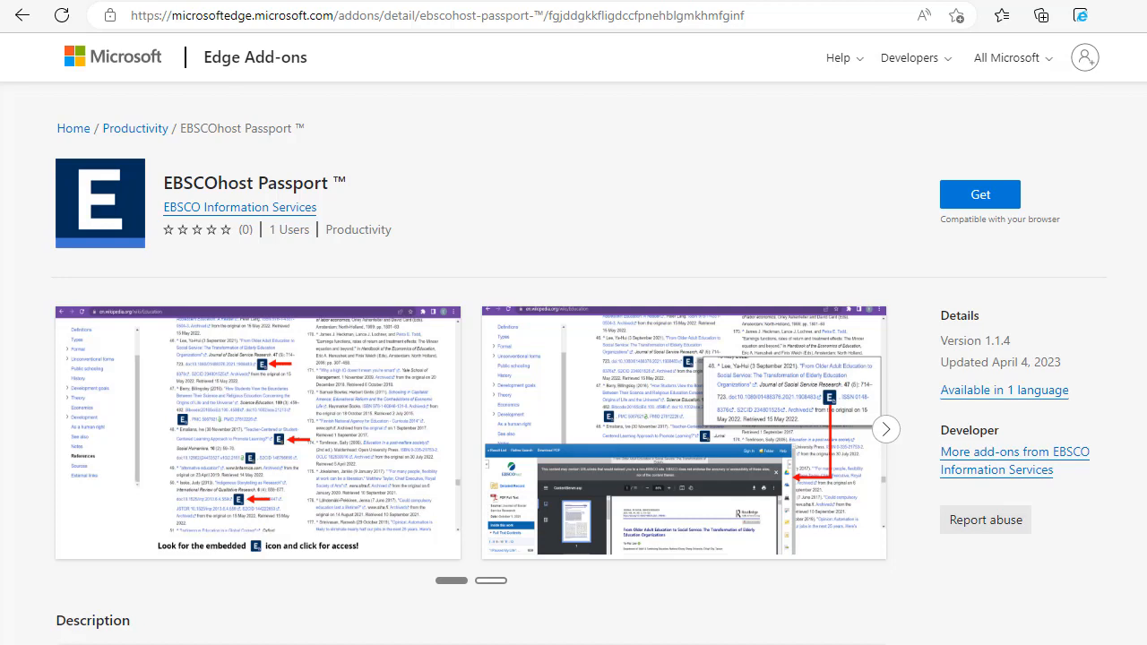
Step: Get the EBSCOhost Passport add-on and confirm adding it to Microsoft Edge
left_click(978, 193)
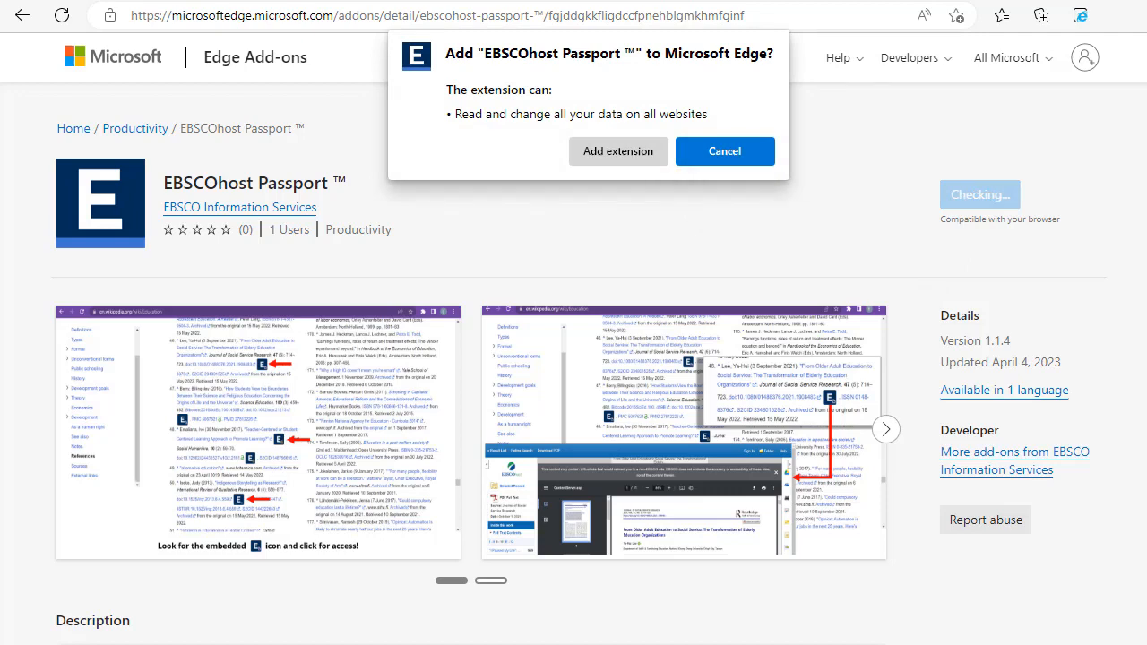
left_click(617, 151)
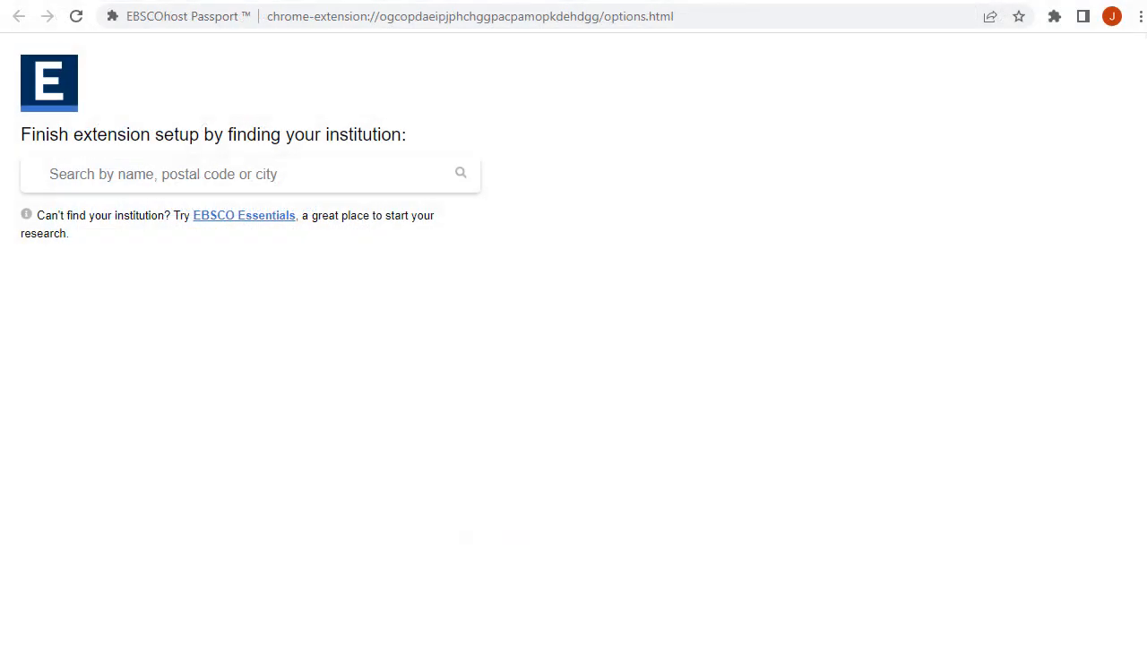
Step: Search institutions for 'Ipswich' and link the extension to a matching institution
left_click(251, 174)
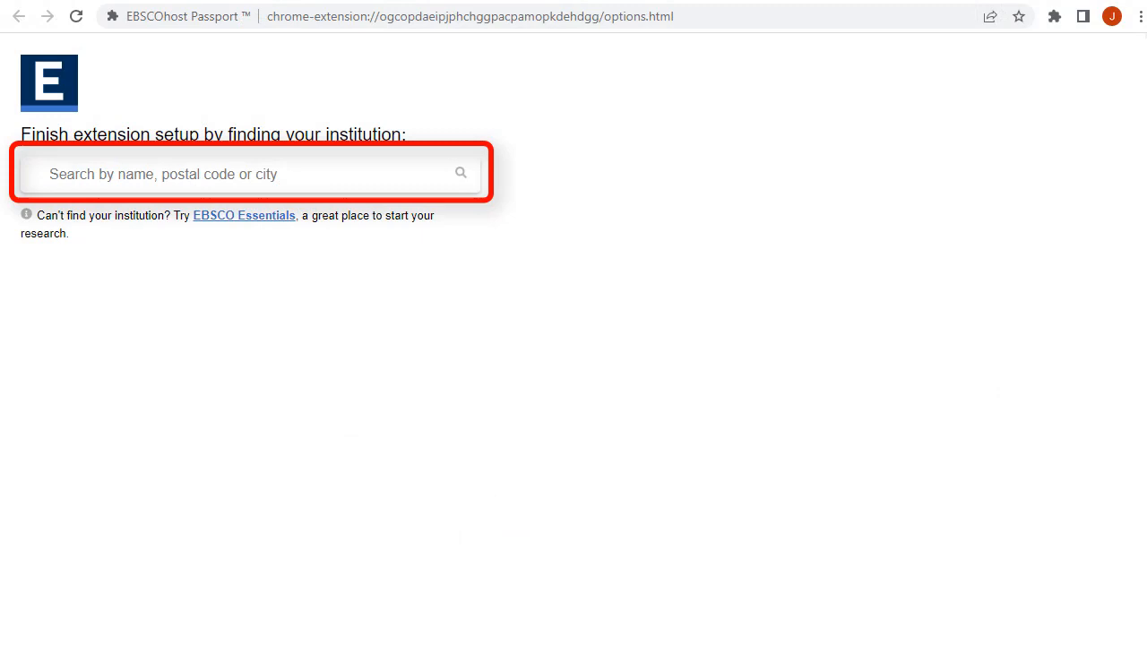
type("Ipswich")
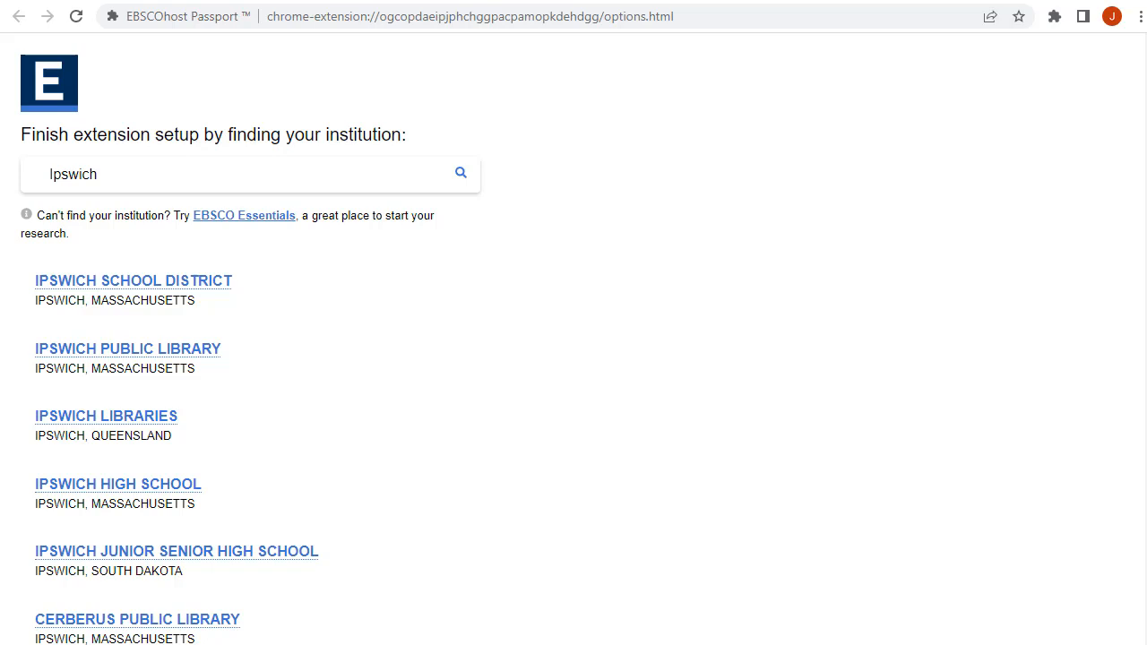
left_click(127, 348)
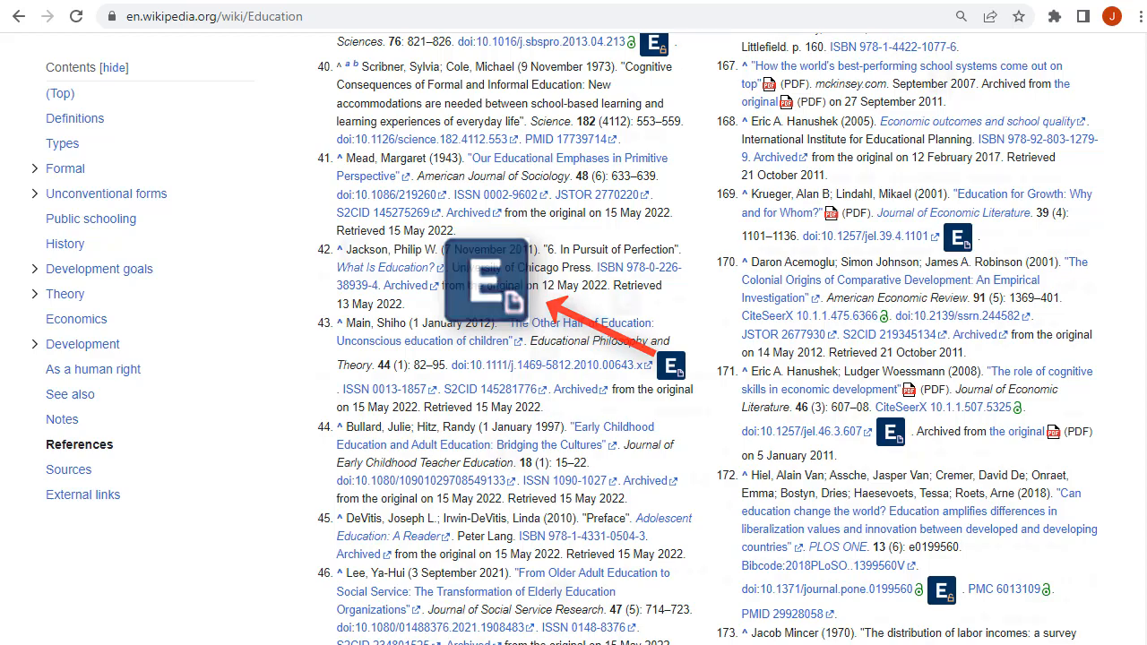
Step: Scroll the Education article's References to show EBSCOhost Passport icons beside citations
scroll("down", 3)
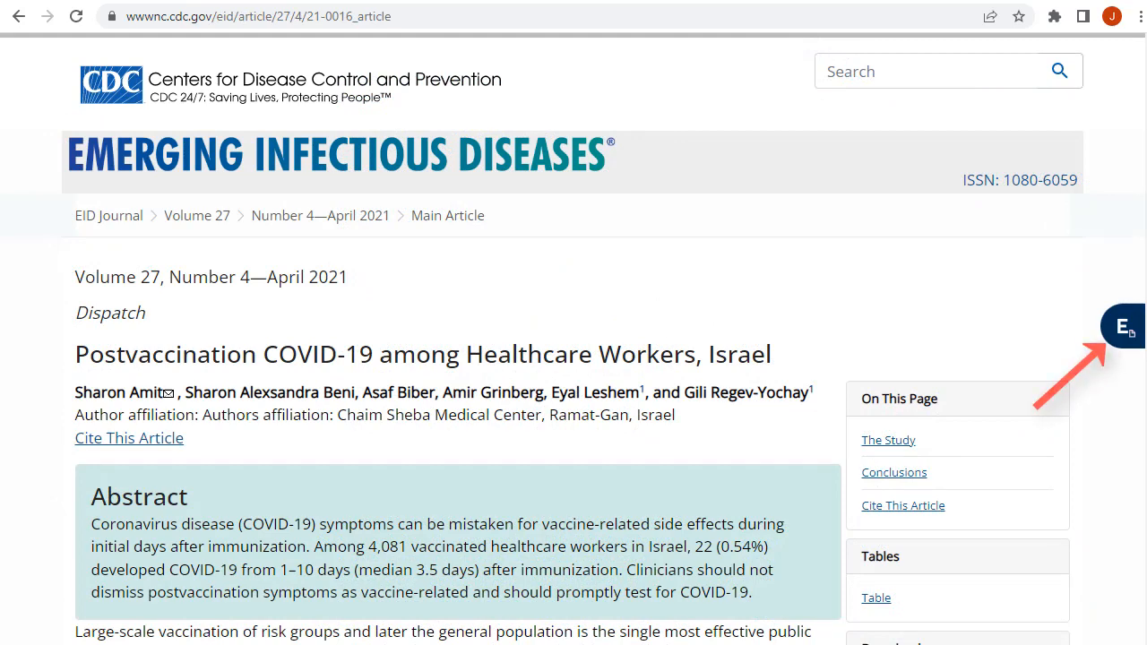
Step: Open PubMed's COVID-19 search results showing EBSCOhost Passport icons beside articles
left_click(1122, 327)
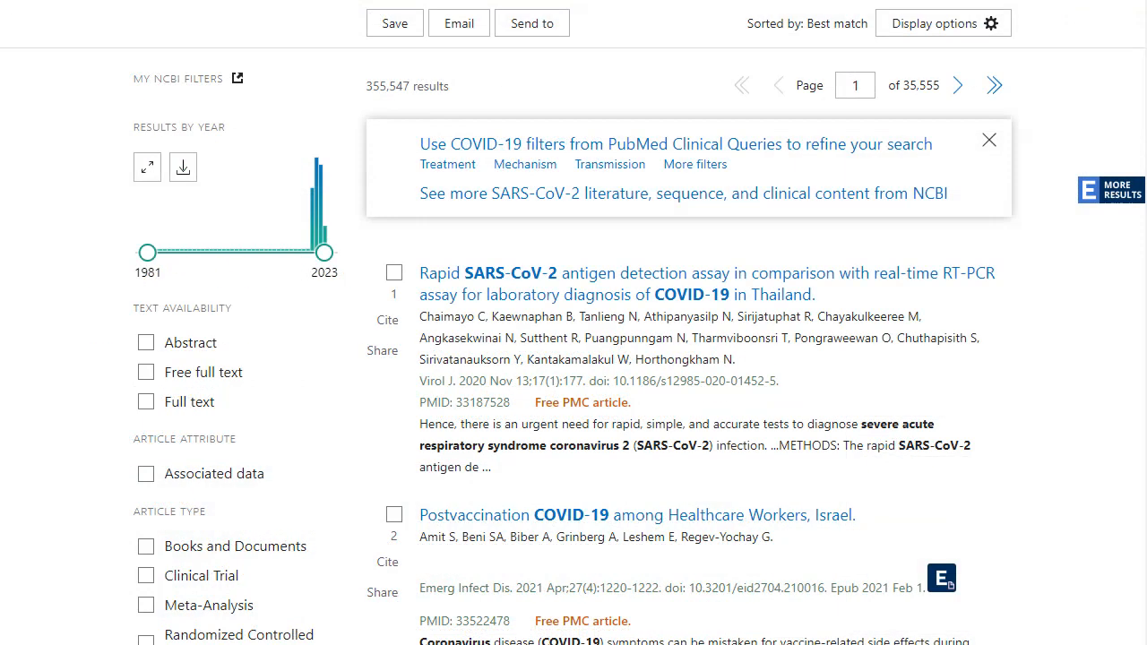